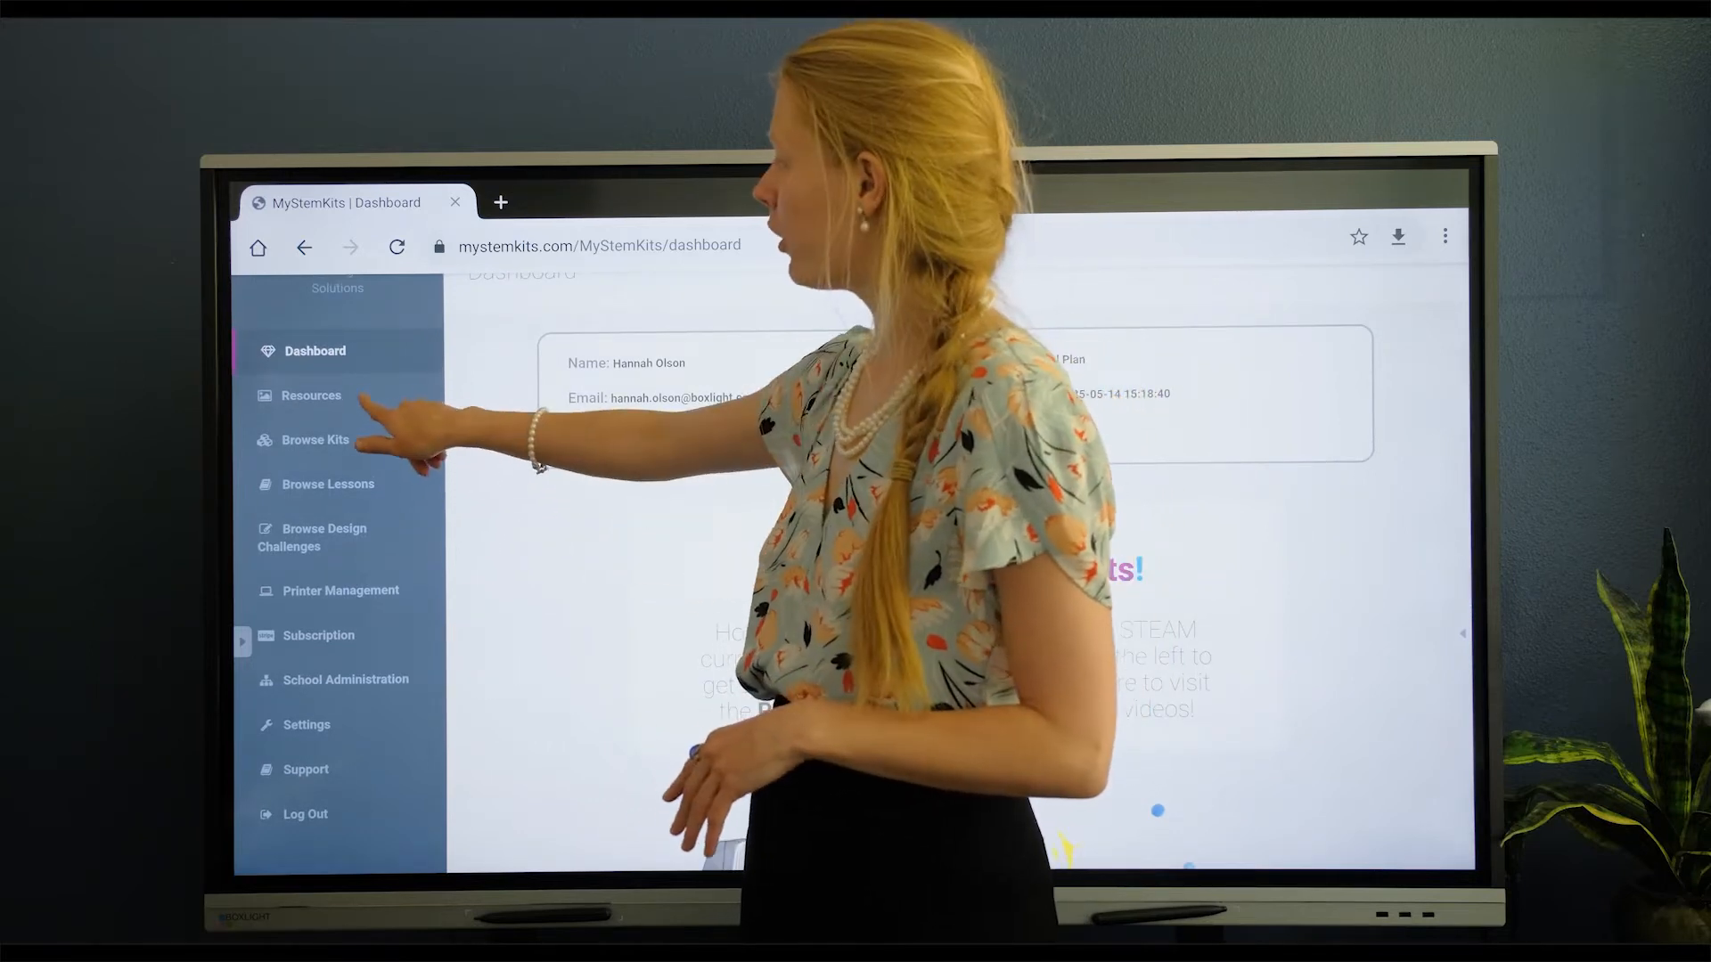
Go to the Resources page and scroll past Announcements to the MyStemKits.com sections
left_click(310, 395)
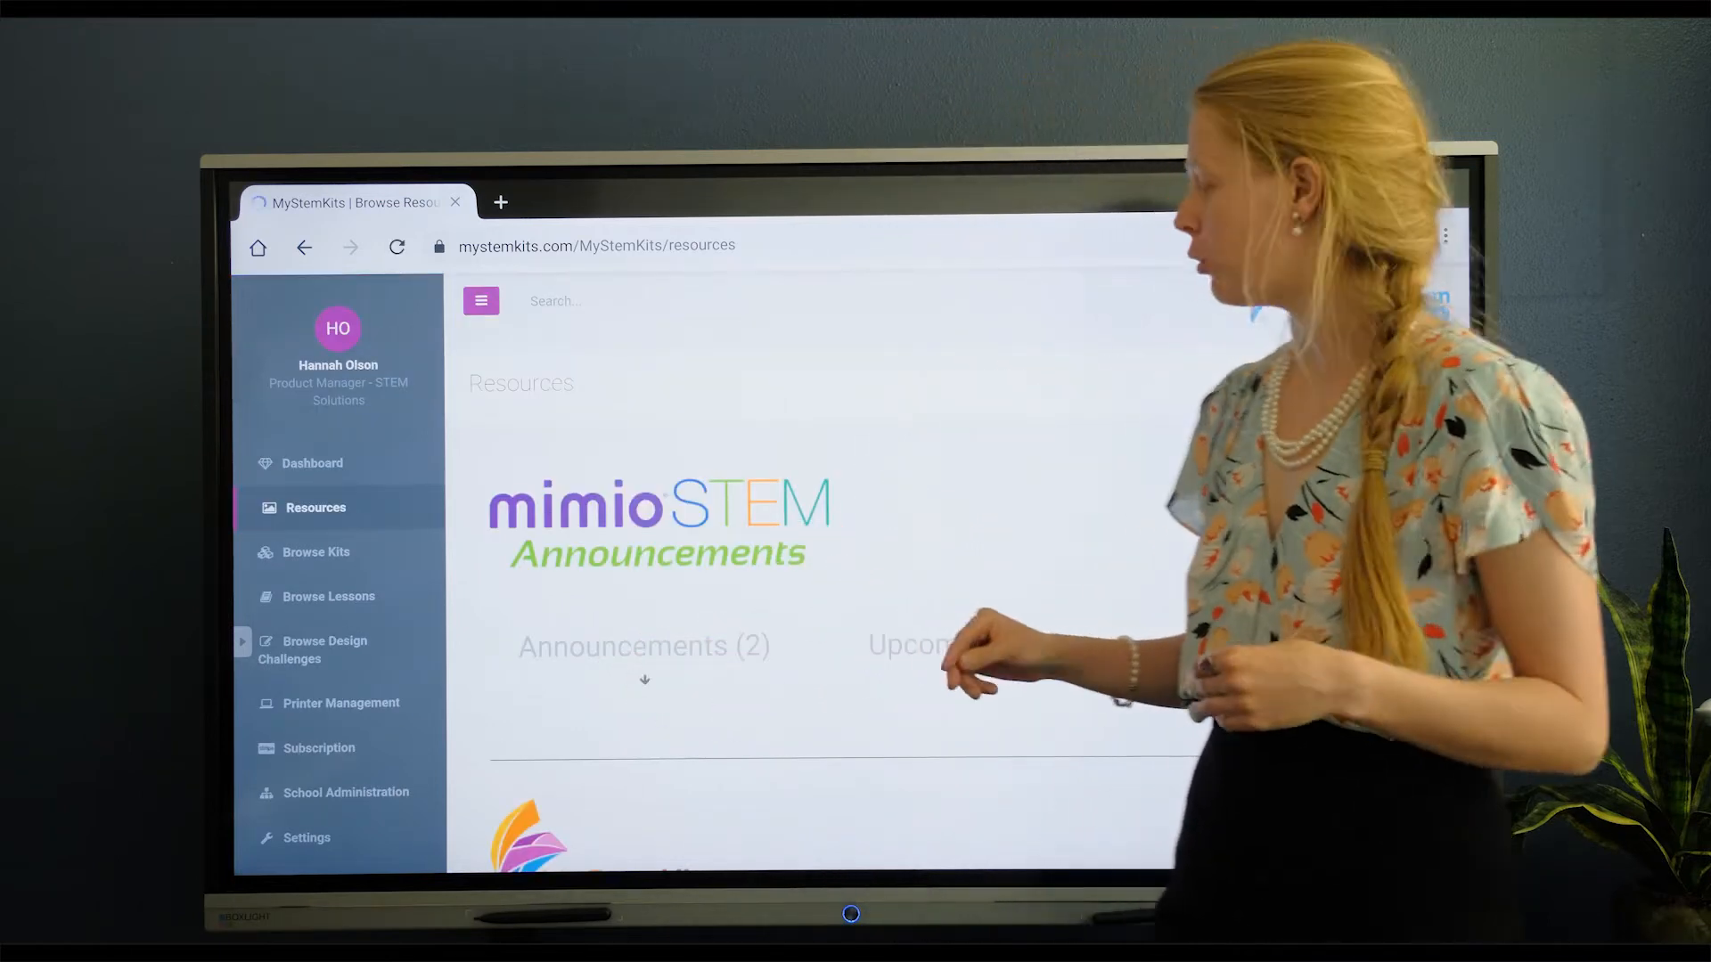
scroll("down", 3)
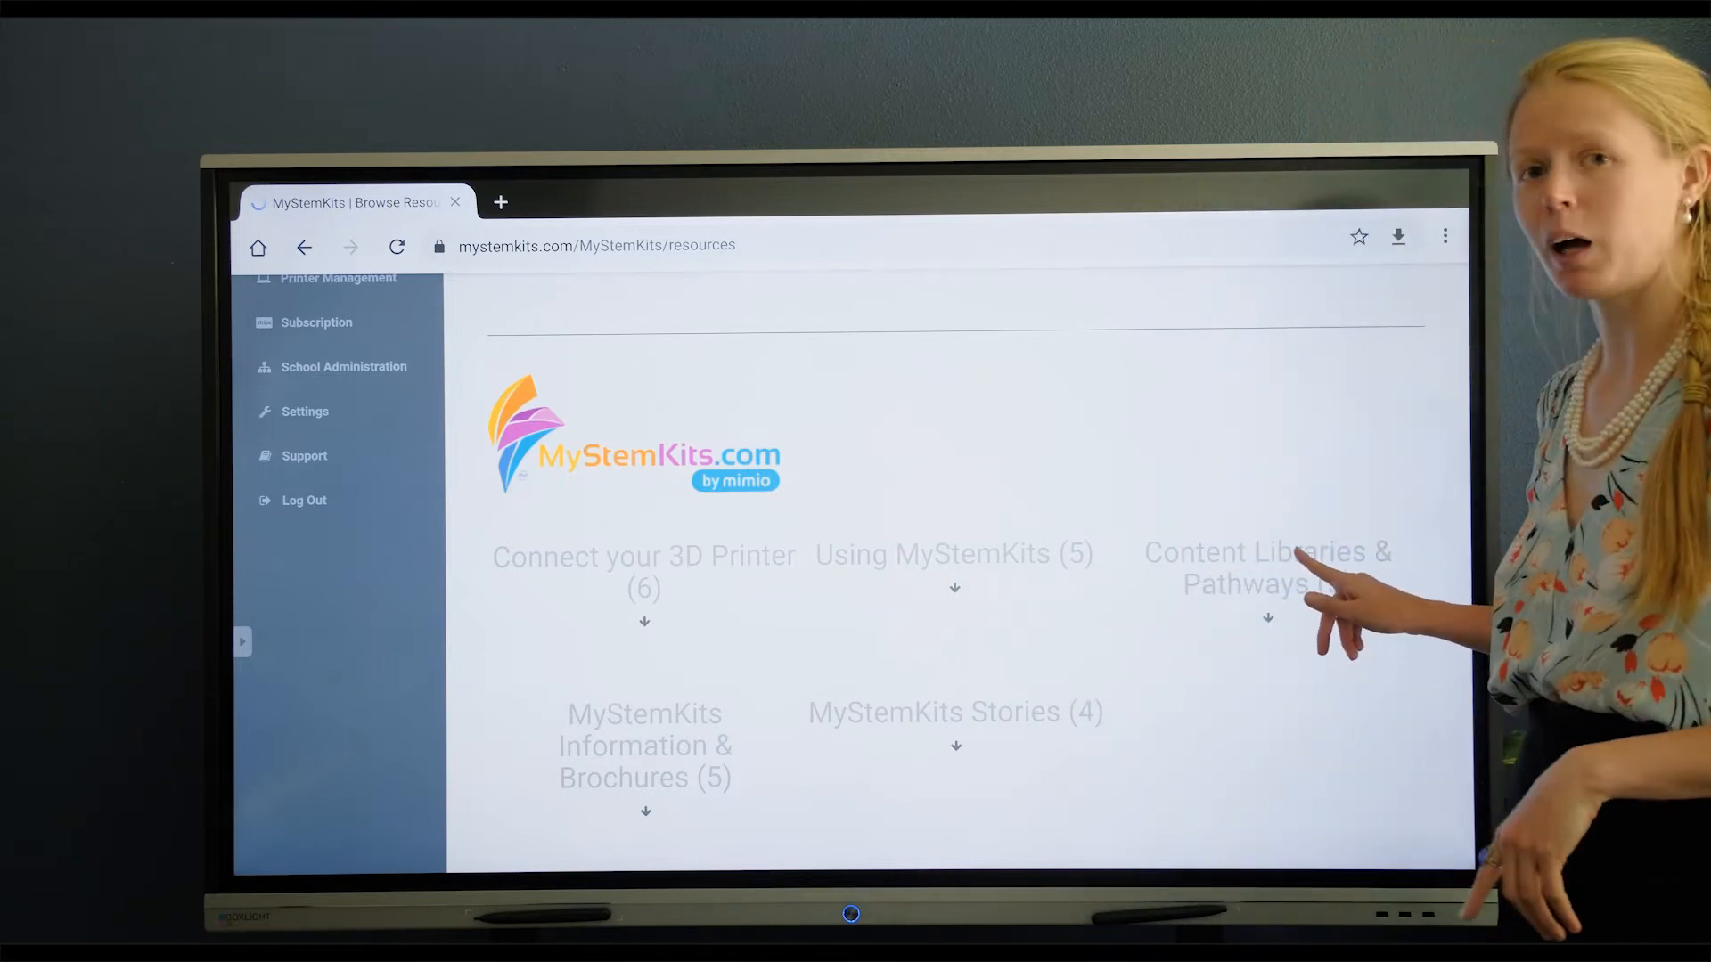
Expand Content Libraries & Pathways to reveal its PDFs, then move on to Browse Kits
left_click(1265, 570)
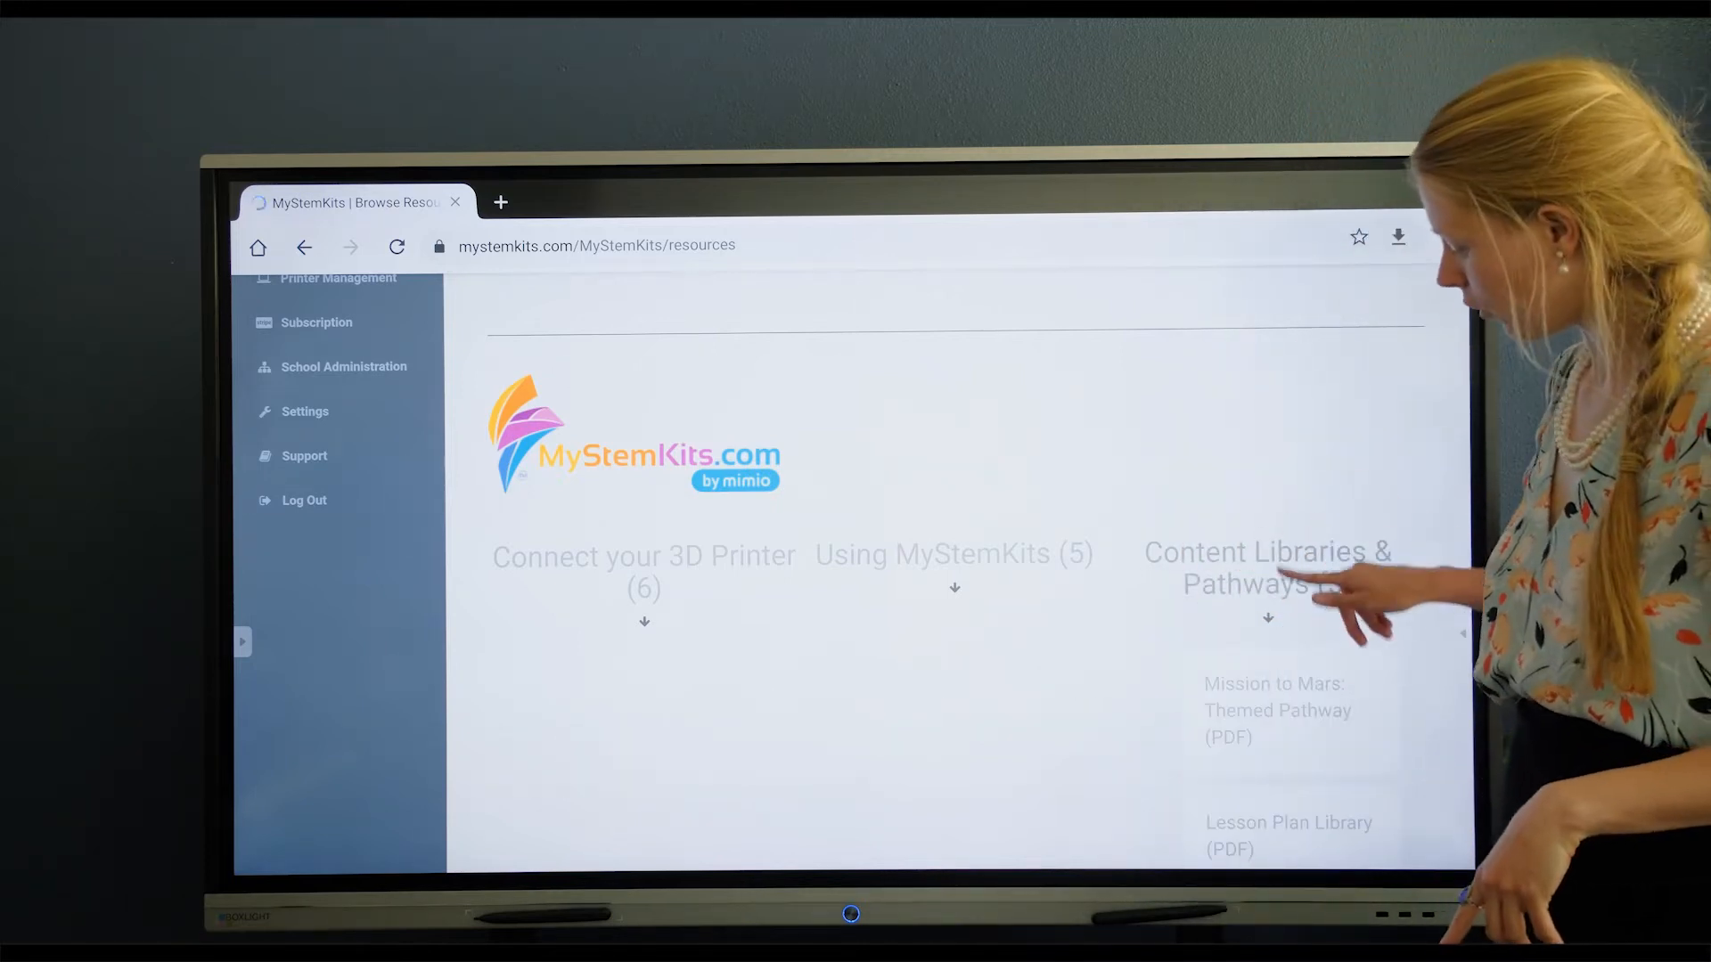
scroll("down", 3)
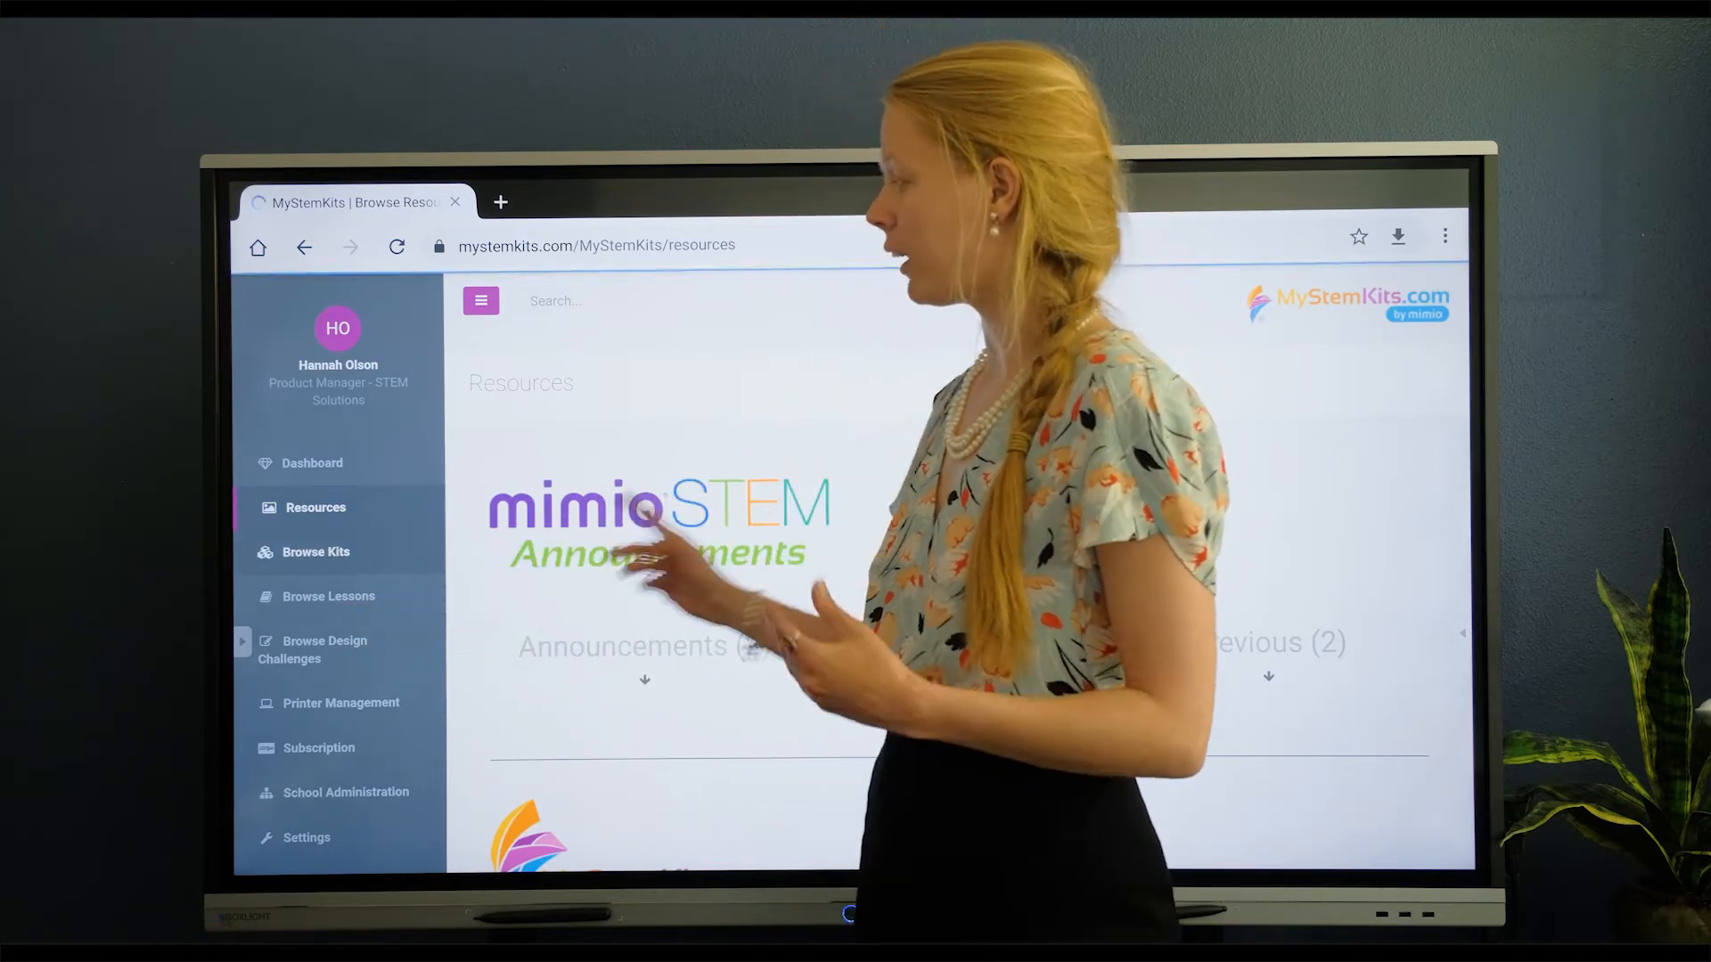
left_click(318, 552)
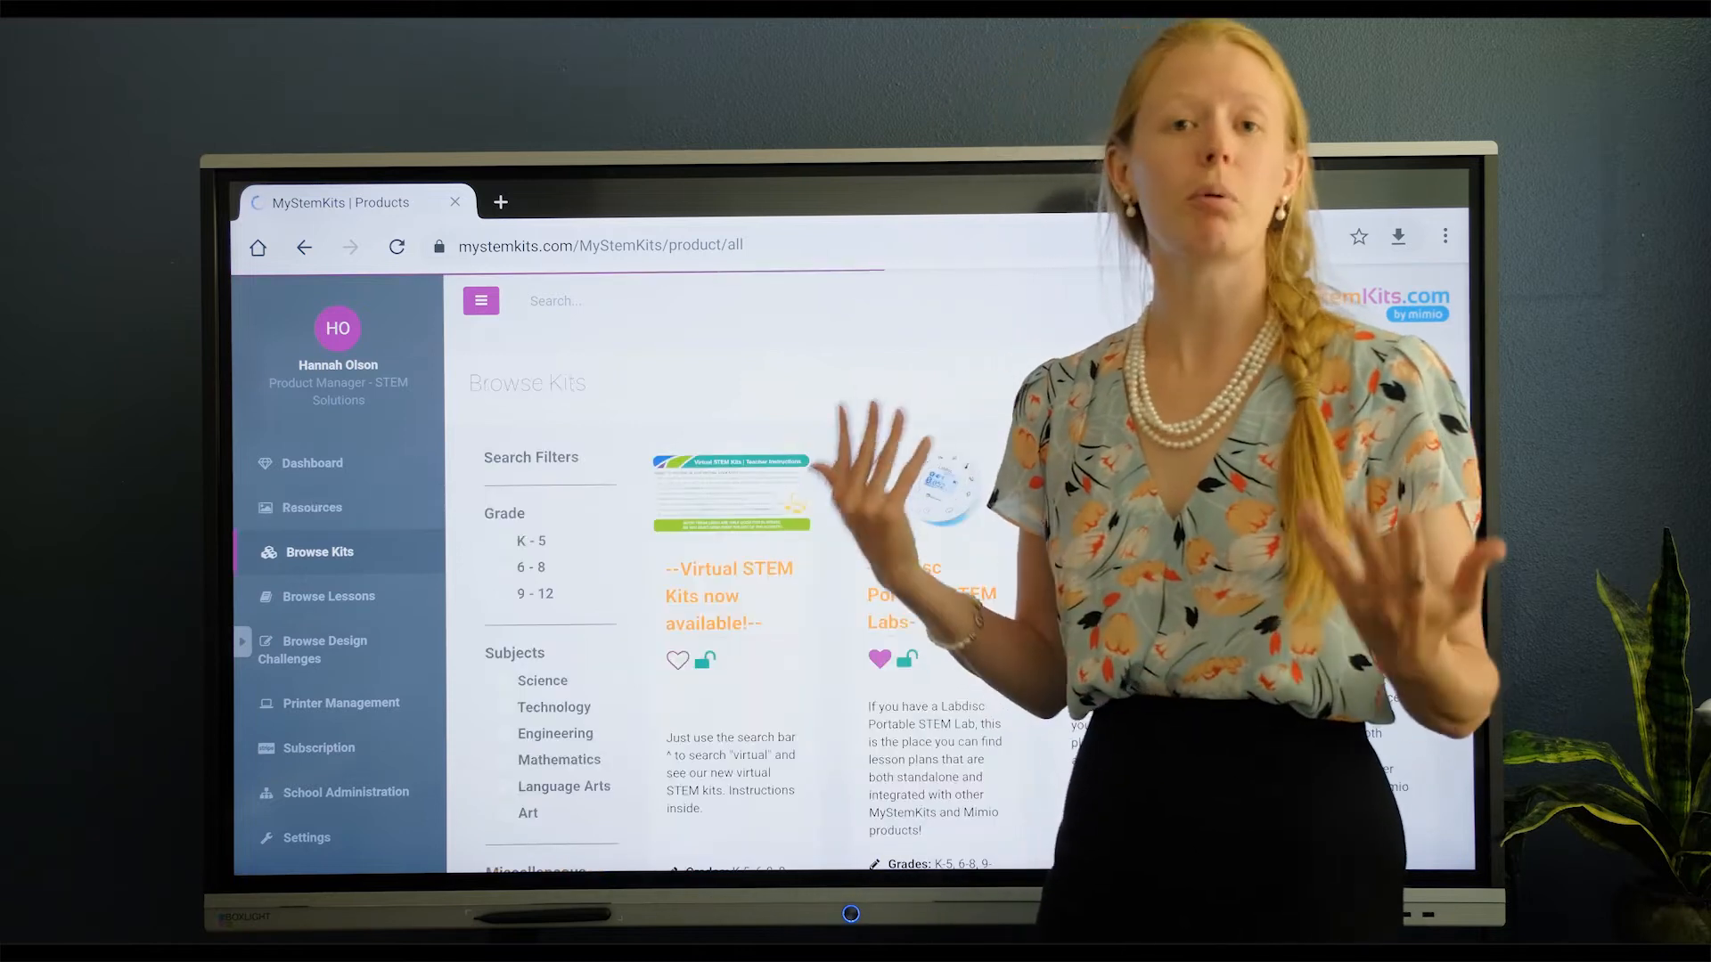
Scroll through the kit catalog and move on to the Browse Lesson Plans page
scroll("down", 3)
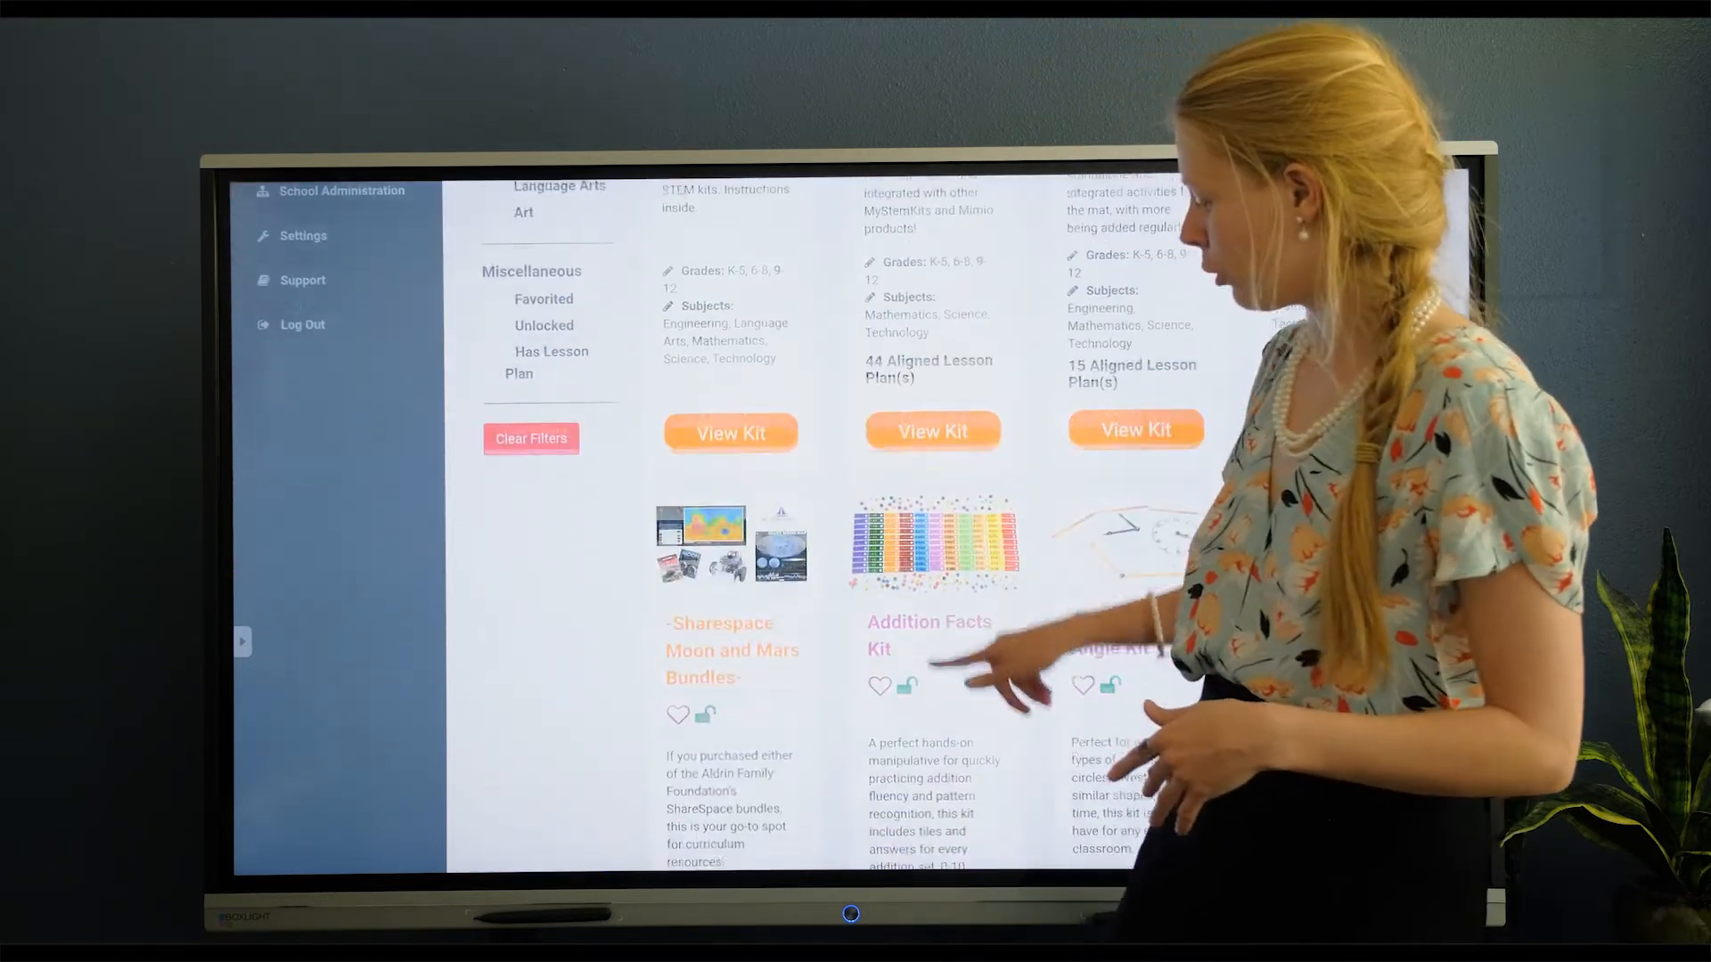
scroll("down", 3)
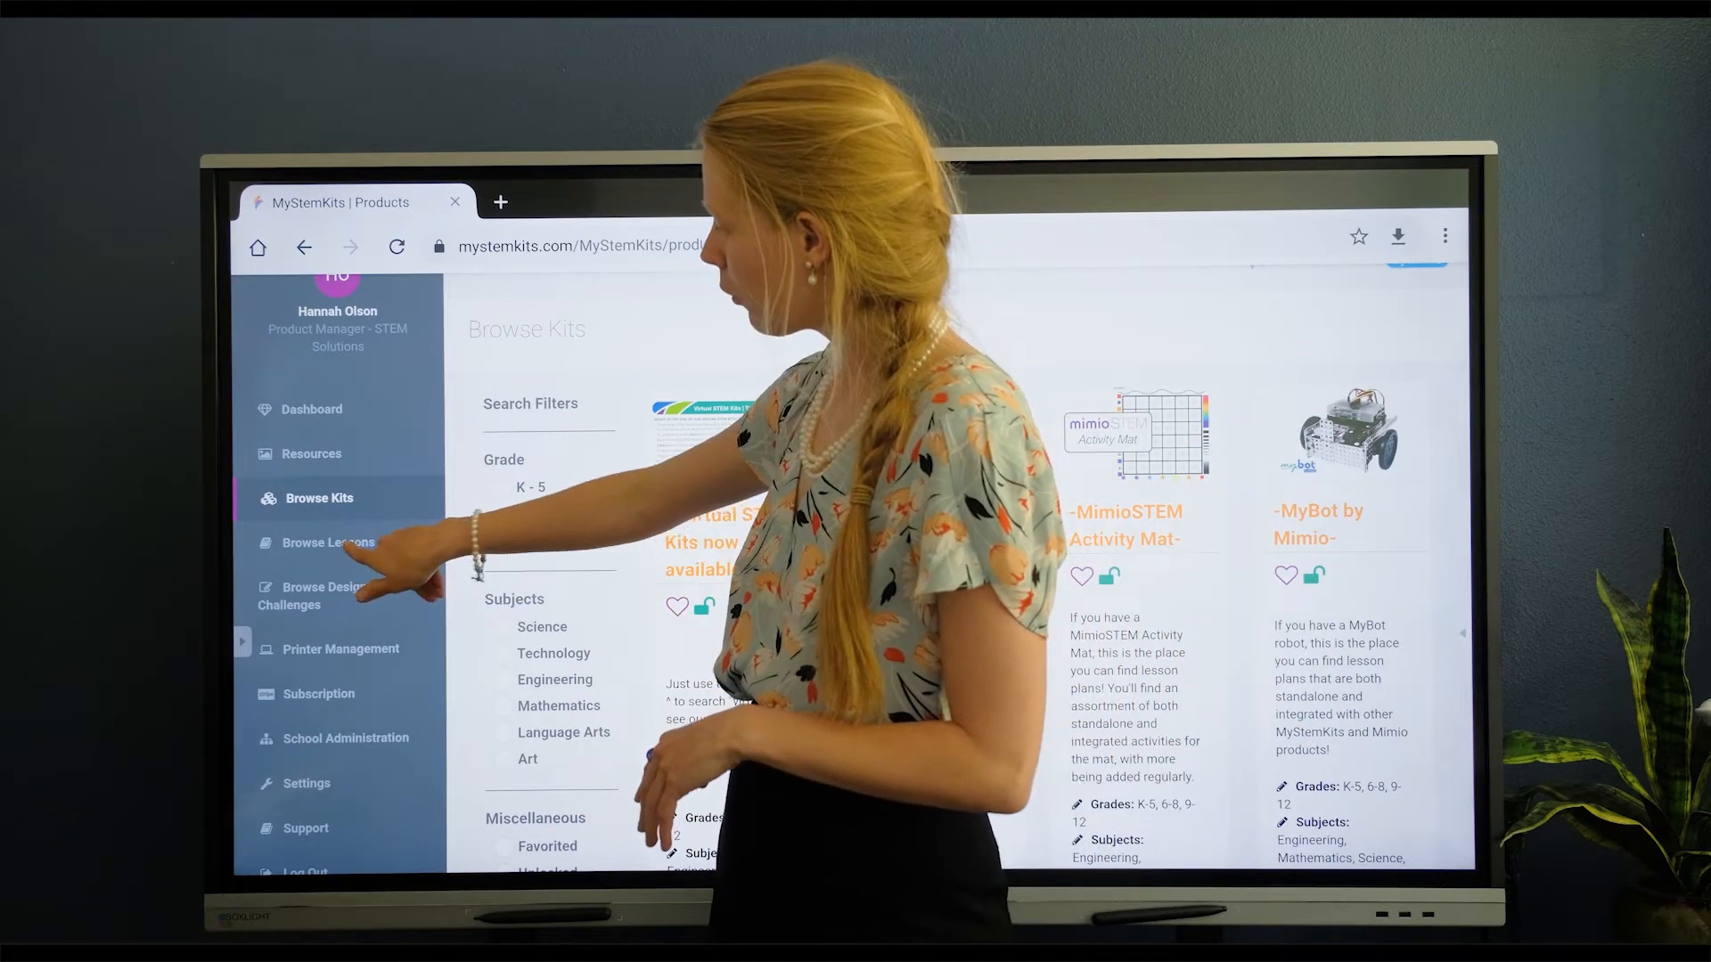
left_click(328, 542)
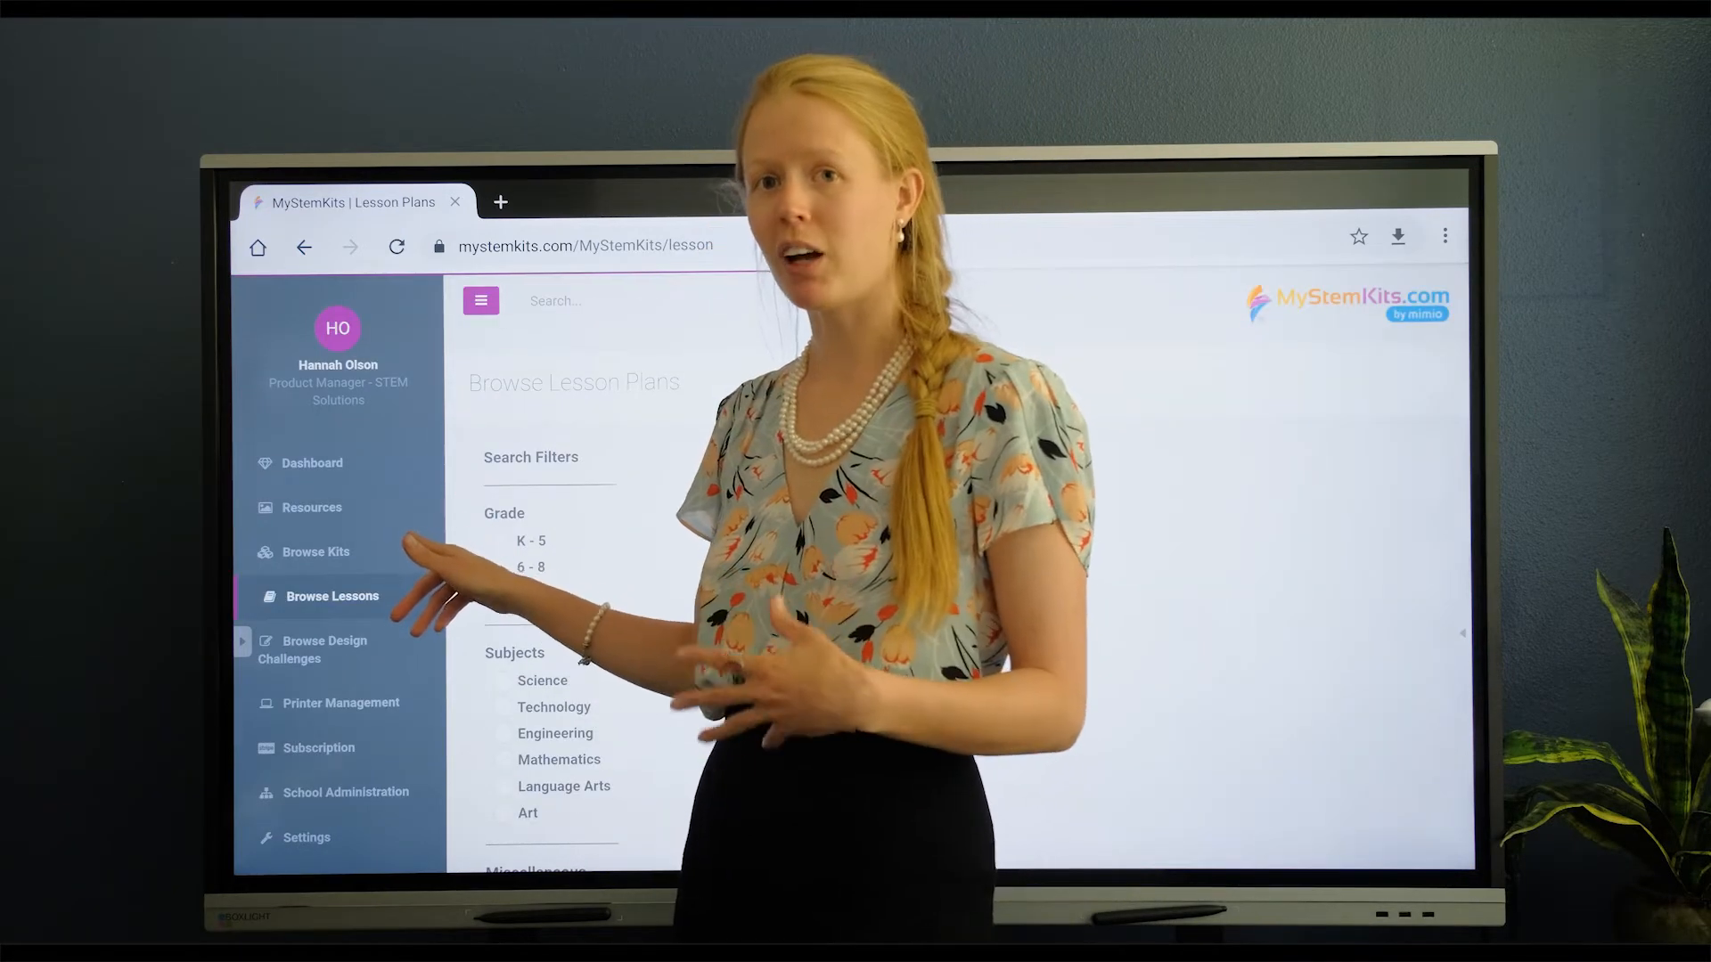